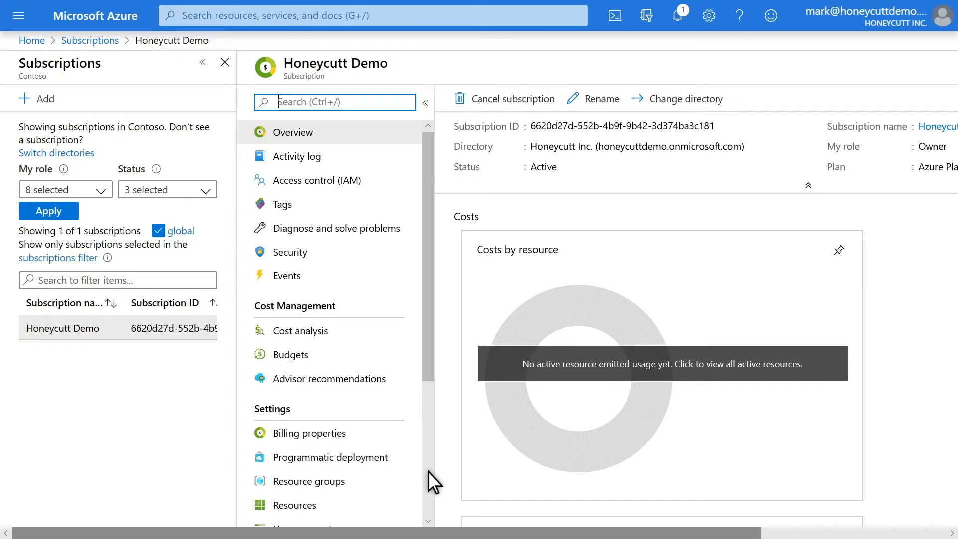
Step: Find microsoft.insights in the subscription's resource providers by searching 'insights' and register it
scroll("down", 3)
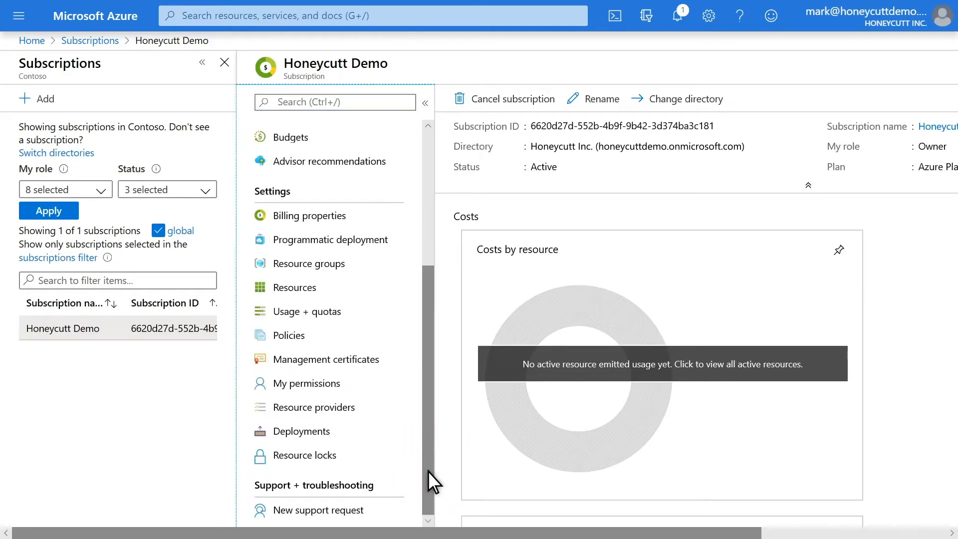
left_click(316, 408)
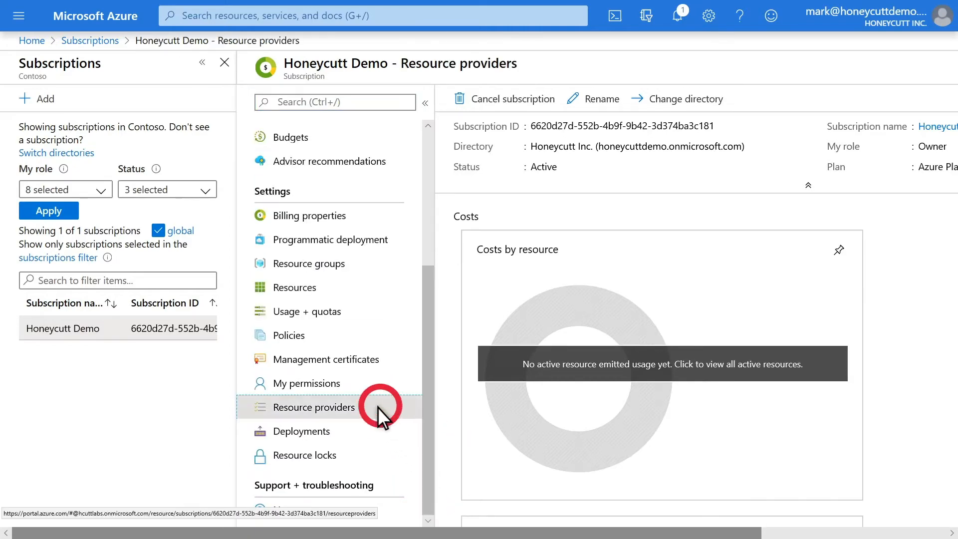
type("insights")
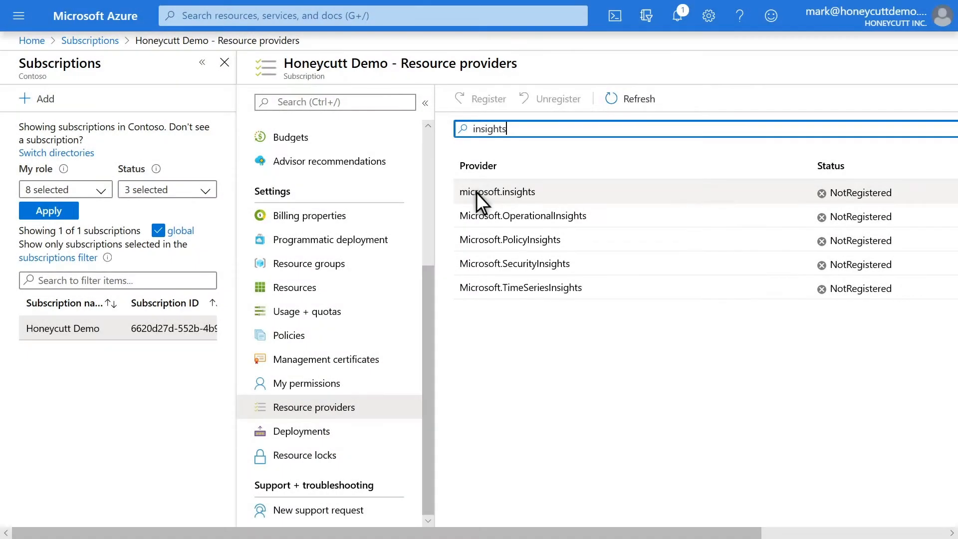
left_click(490, 98)
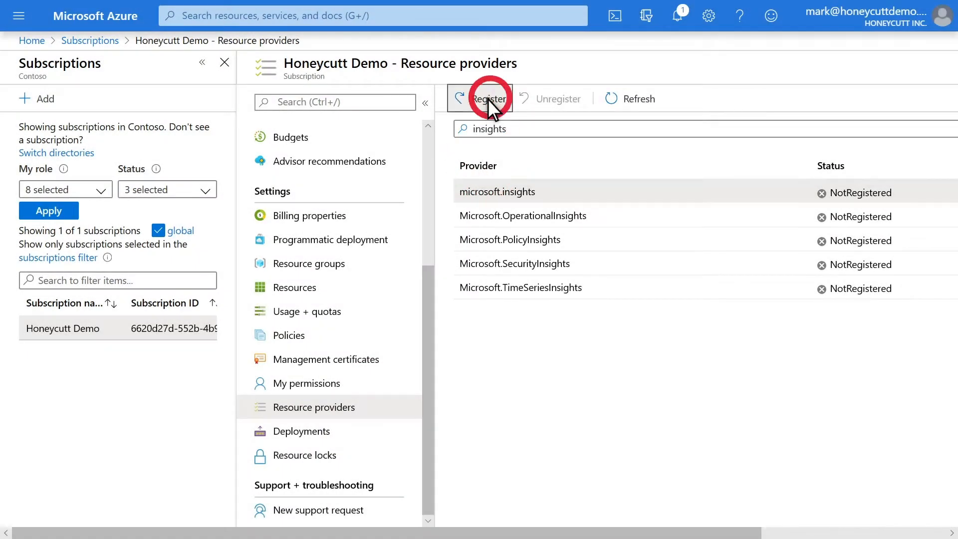
left_click(487, 98)
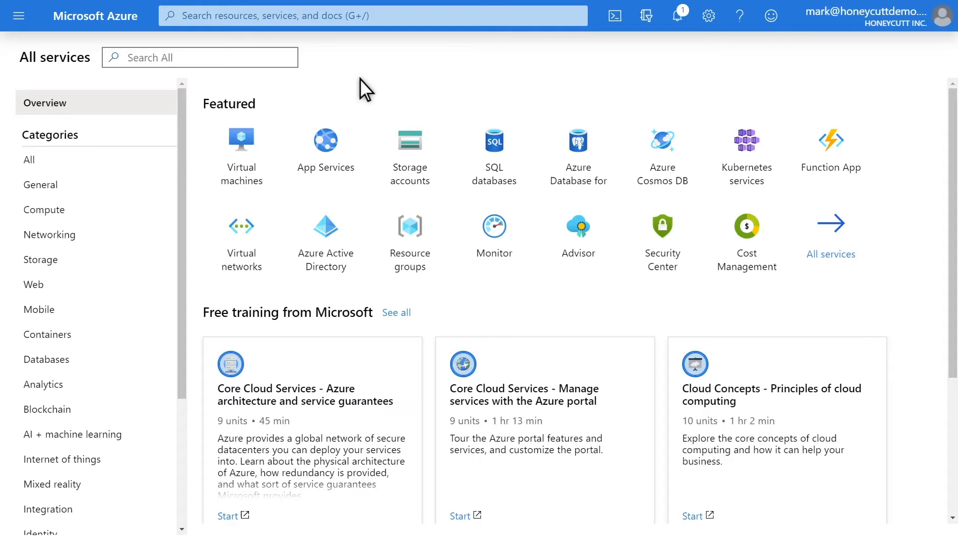
mouse_move(401, 143)
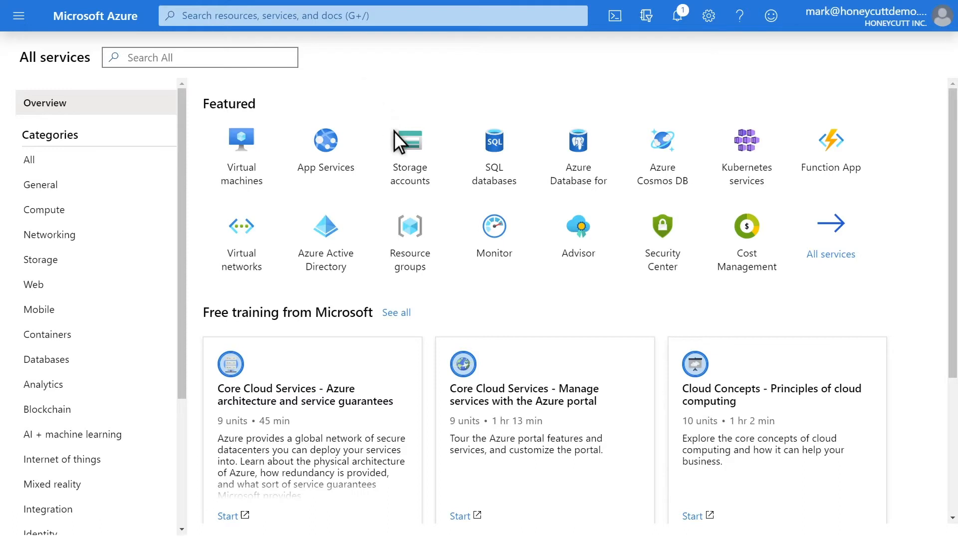
mouse_move(411, 175)
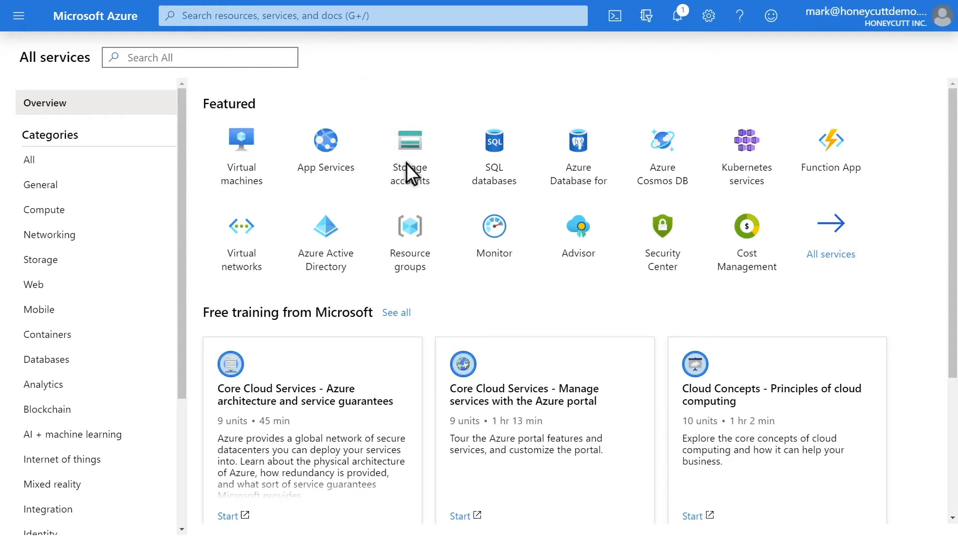
Step: Start a new storage account from the Storage accounts list and name it msatprawdata
left_click(409, 155)
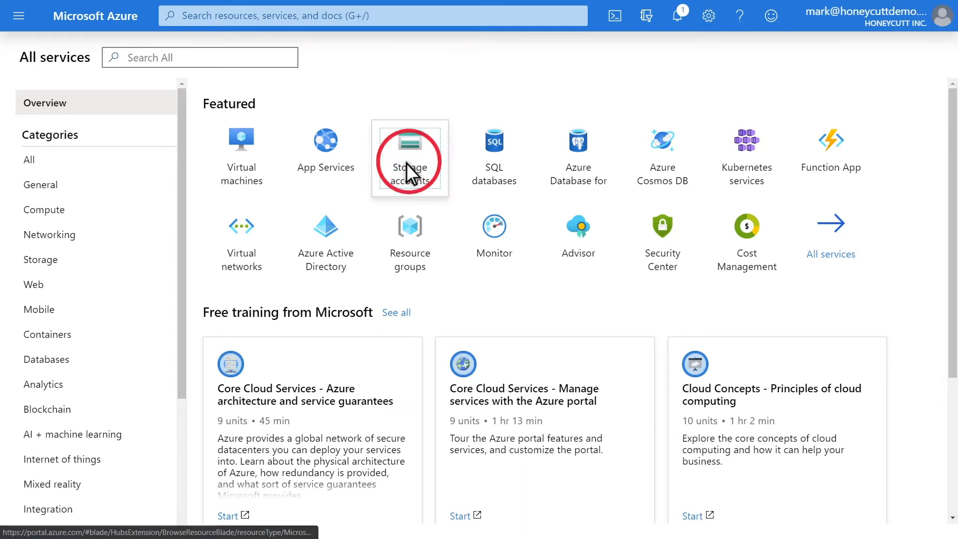
left_click(409, 158)
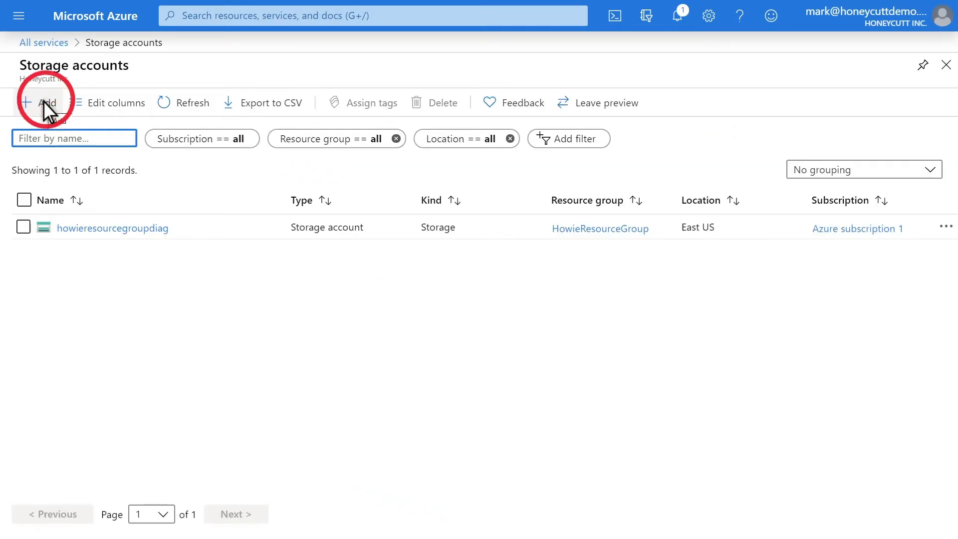
left_click(44, 102)
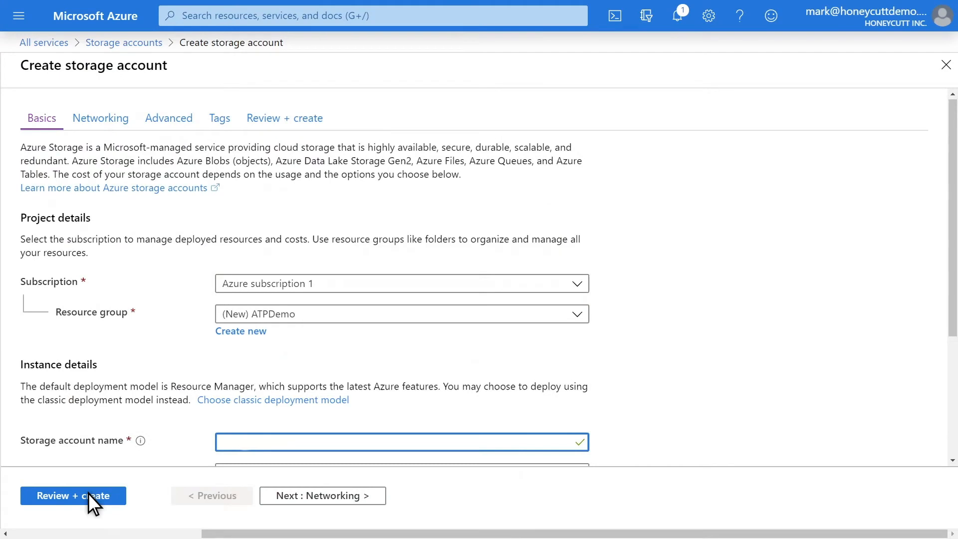
type("msatprawdata")
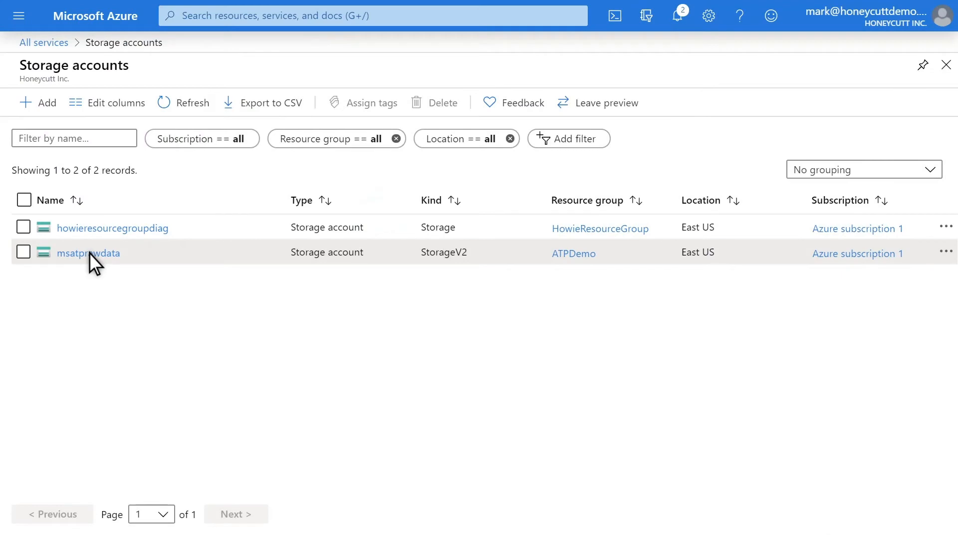
Step: Begin a new lifecycle management rule on the msatprawdata storage account
left_click(89, 253)
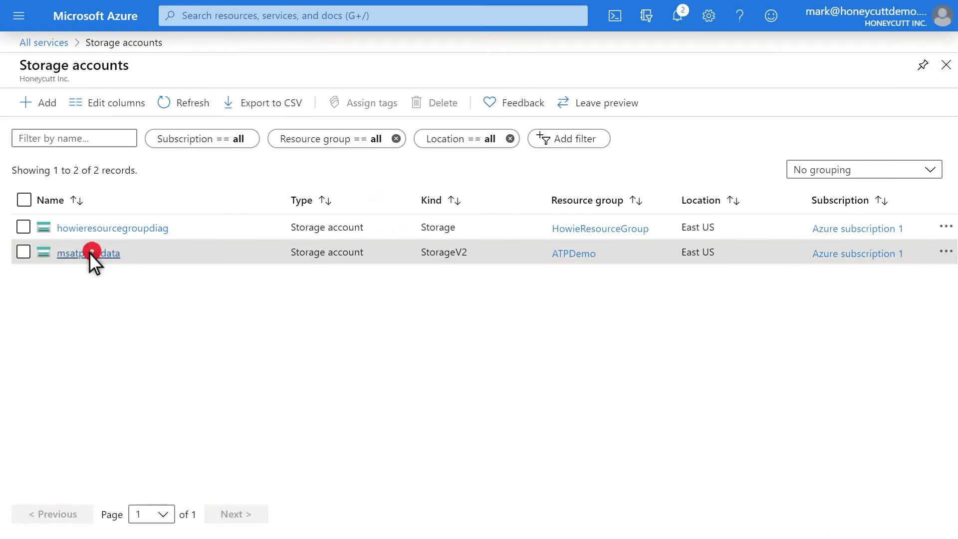
left_click(87, 253)
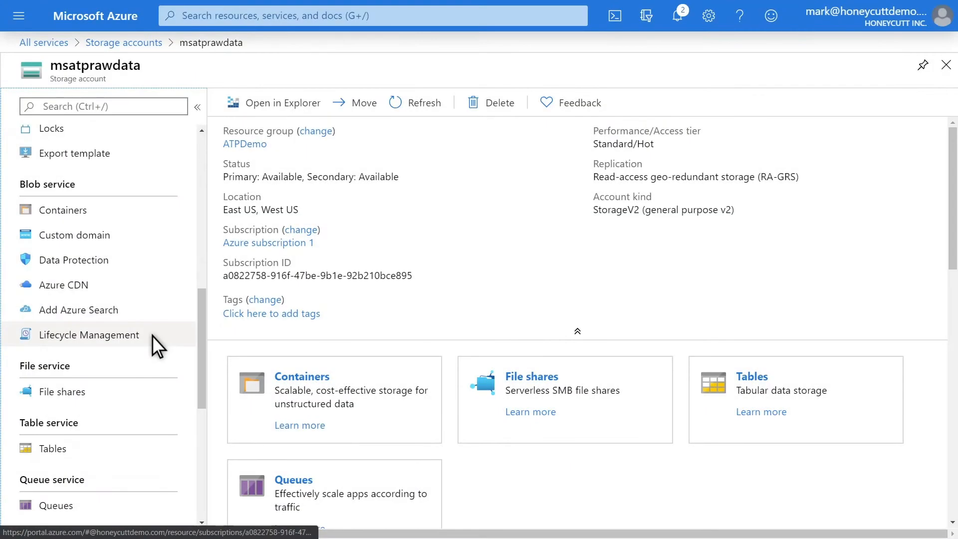
left_click(88, 334)
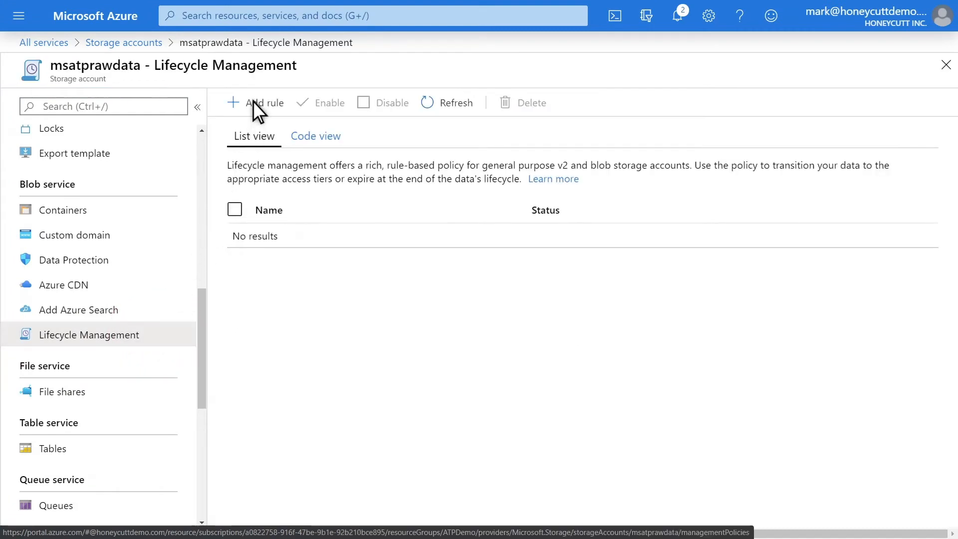
left_click(257, 102)
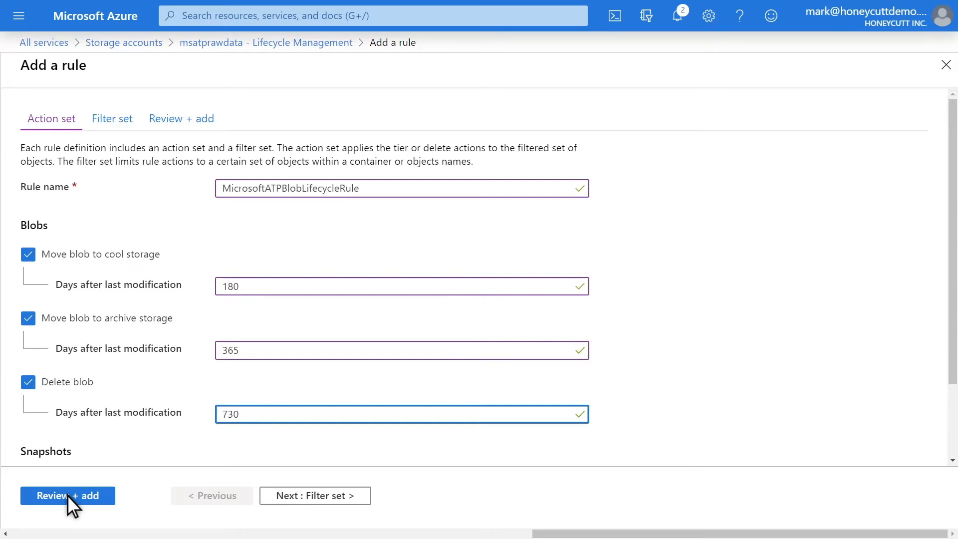
Step: Review and add the rule: cool after 180 days, archive after 365, delete after 730
left_click(68, 495)
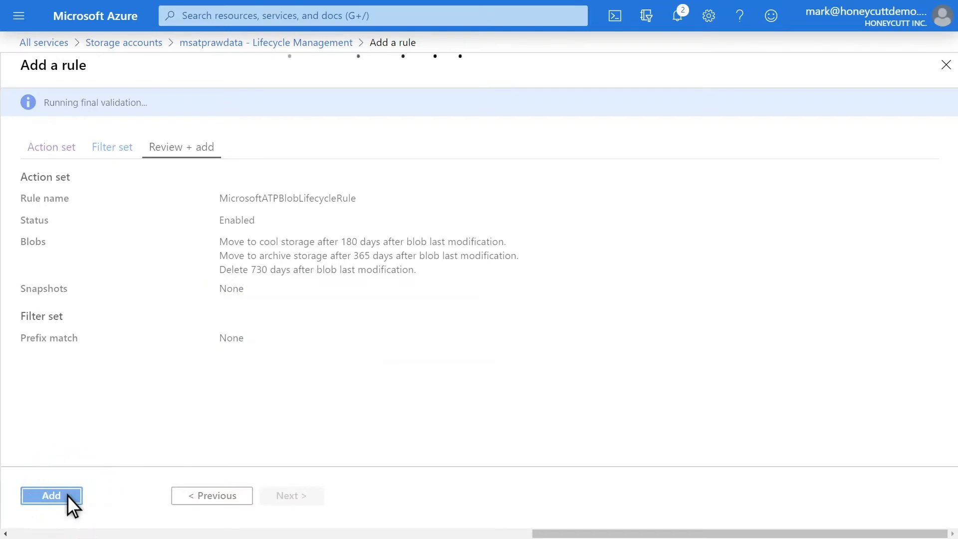
left_click(51, 495)
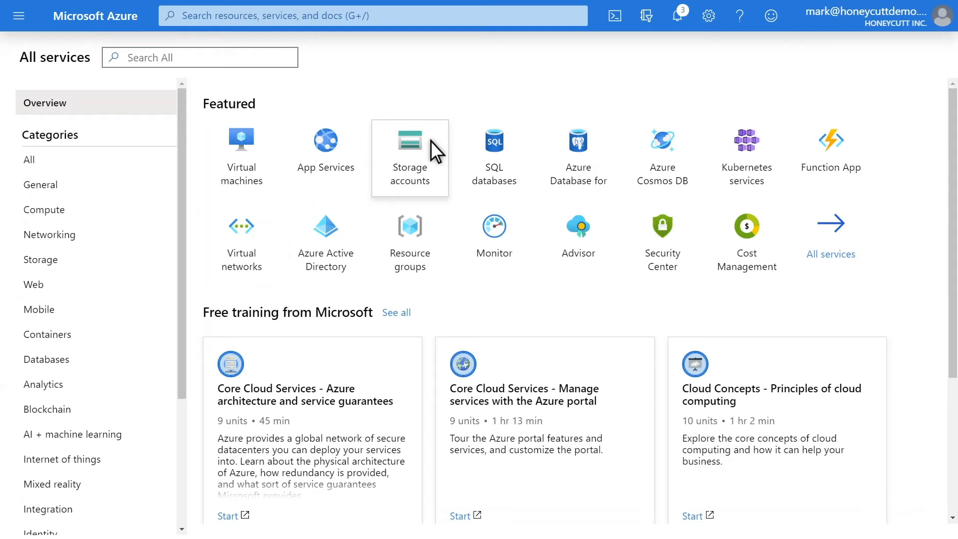
Step: Copy the msatprawdata storage account resource ID from its Properties page
left_click(411, 145)
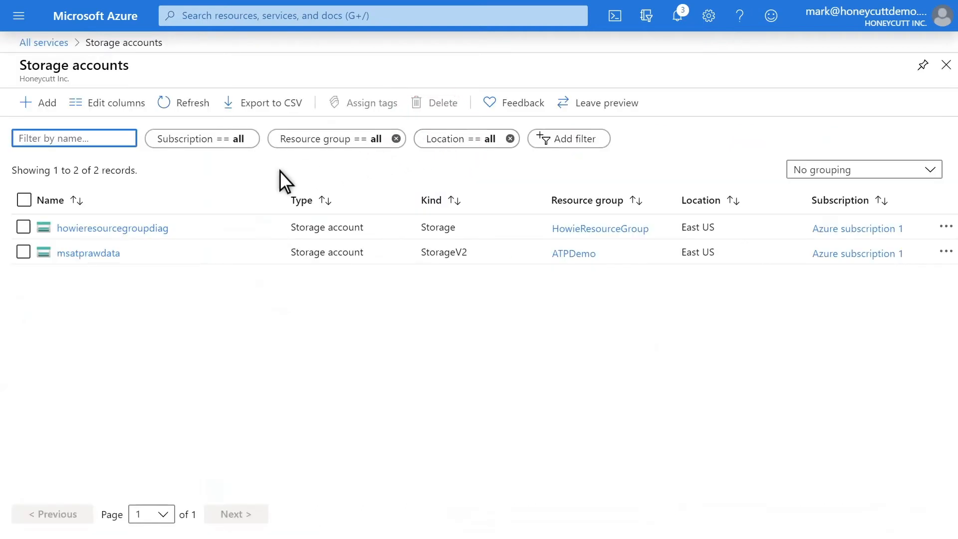
left_click(89, 252)
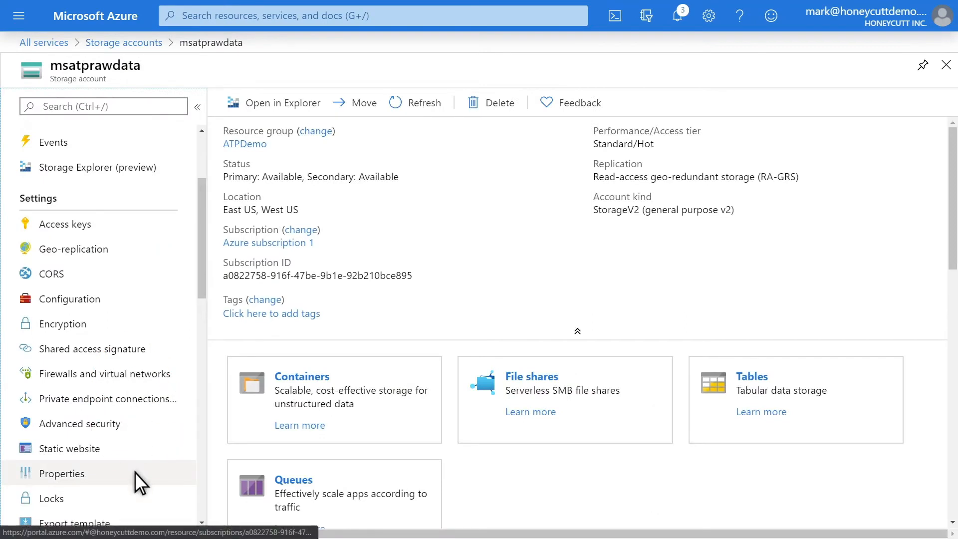
left_click(62, 473)
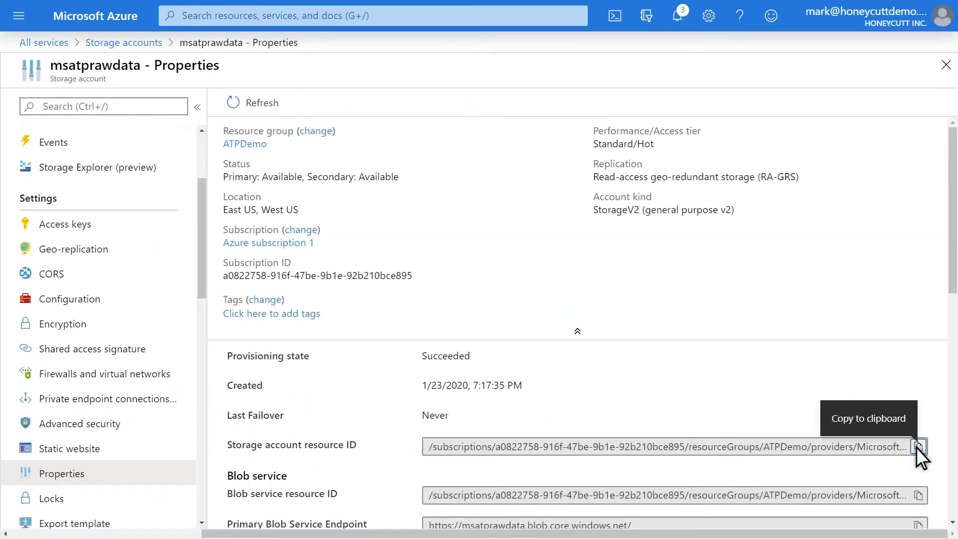
left_click(920, 447)
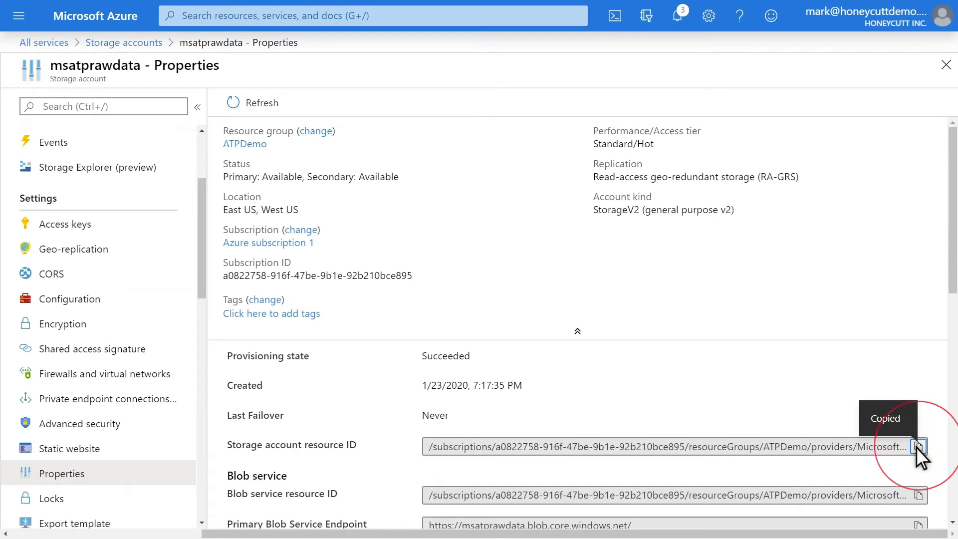
left_click(920, 447)
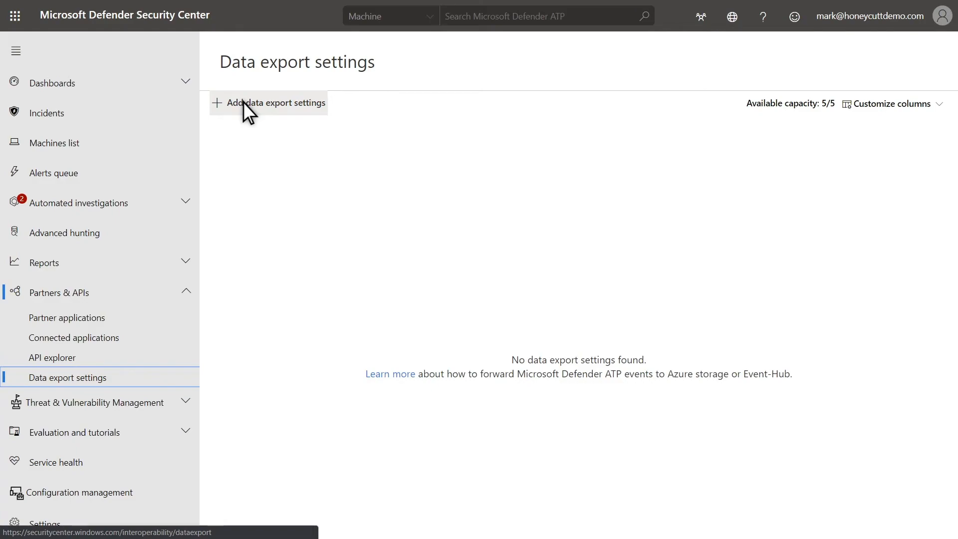
Step: Save a data export 'Raw Data Export to Azure' forwarding events to Azure Storage using the copied resource ID
left_click(275, 103)
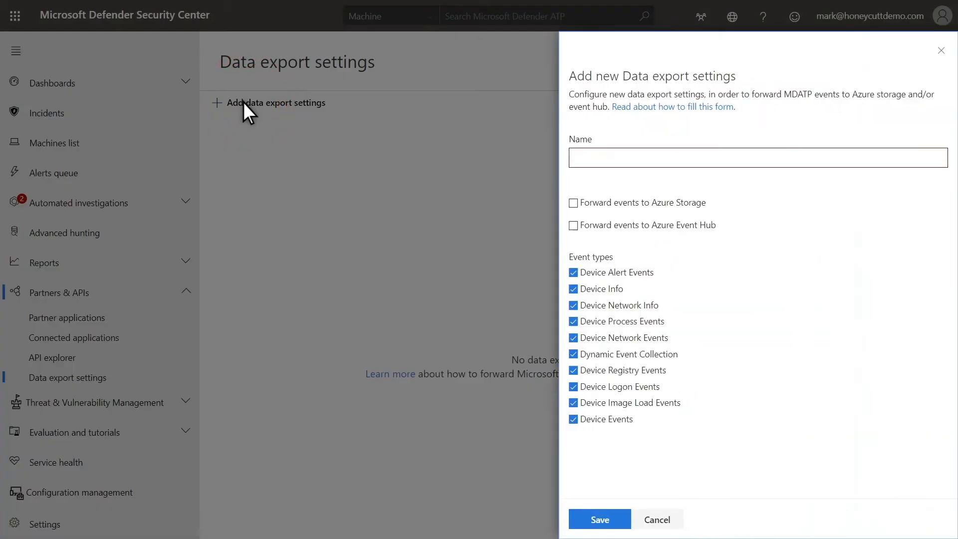
type("Raw Data Export to Azure")
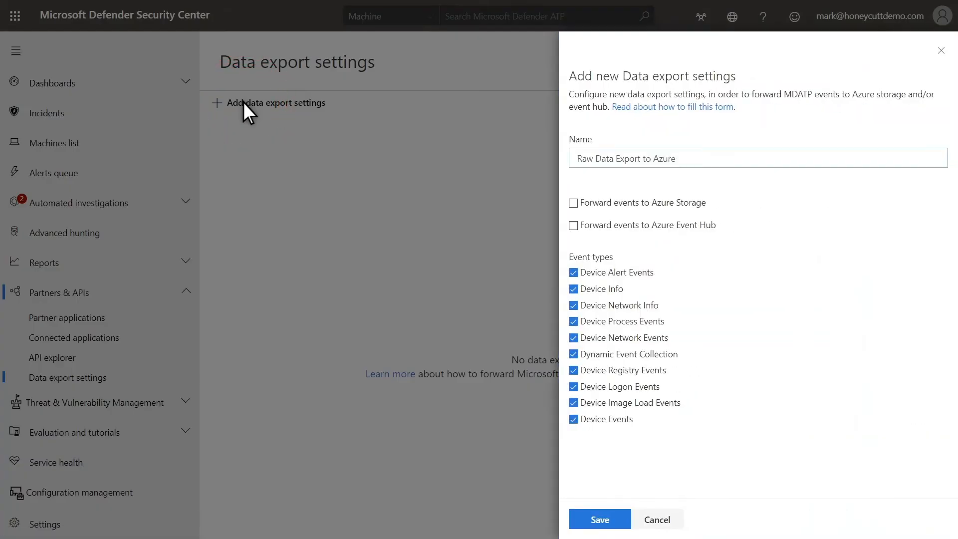
mouse_move(278, 133)
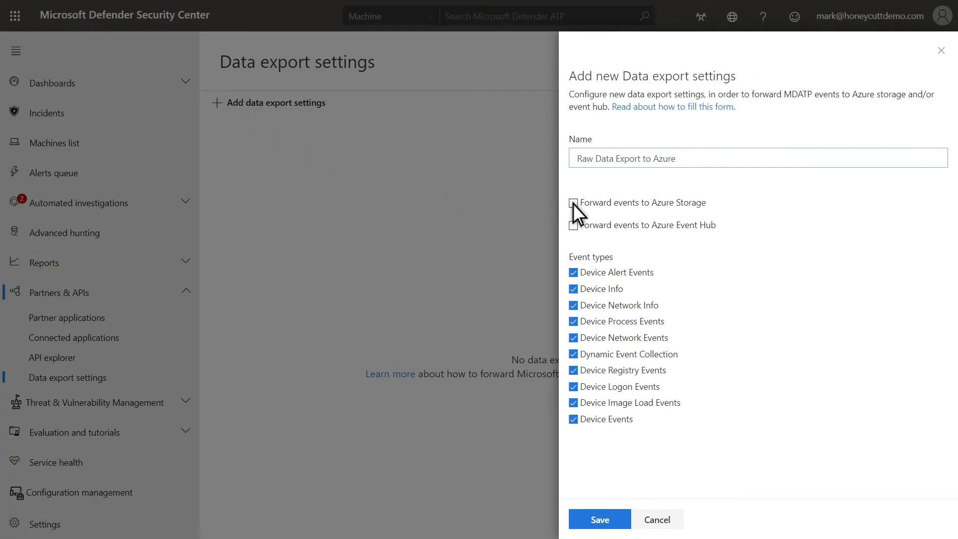
left_click(574, 202)
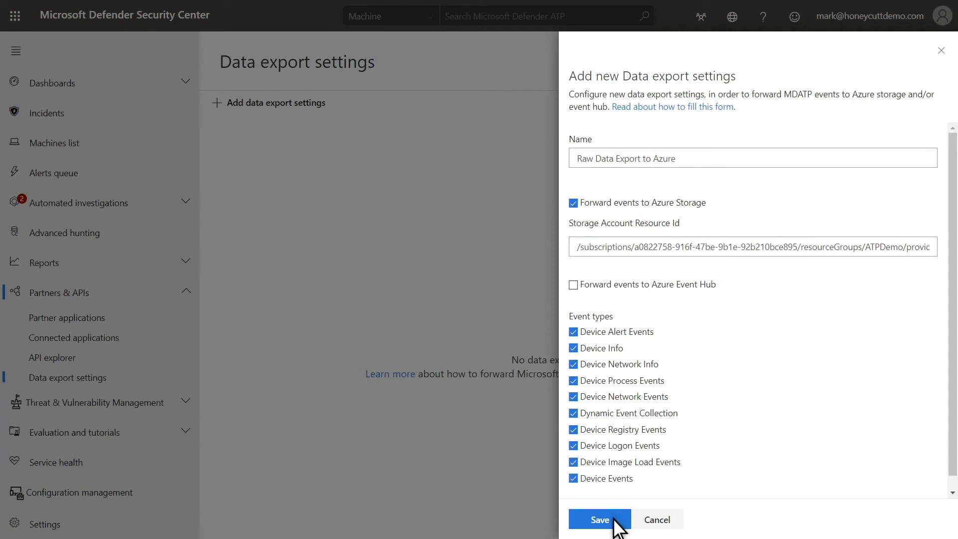
left_click(599, 519)
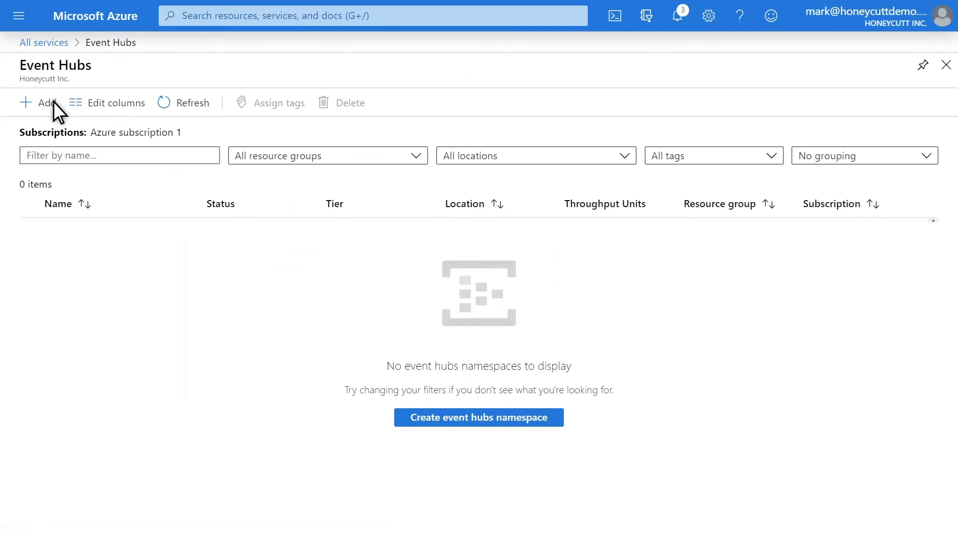
Step: Add an event hub named ExampleATPEventHub to the ExampleATPNamespace namespace and create it
left_click(38, 102)
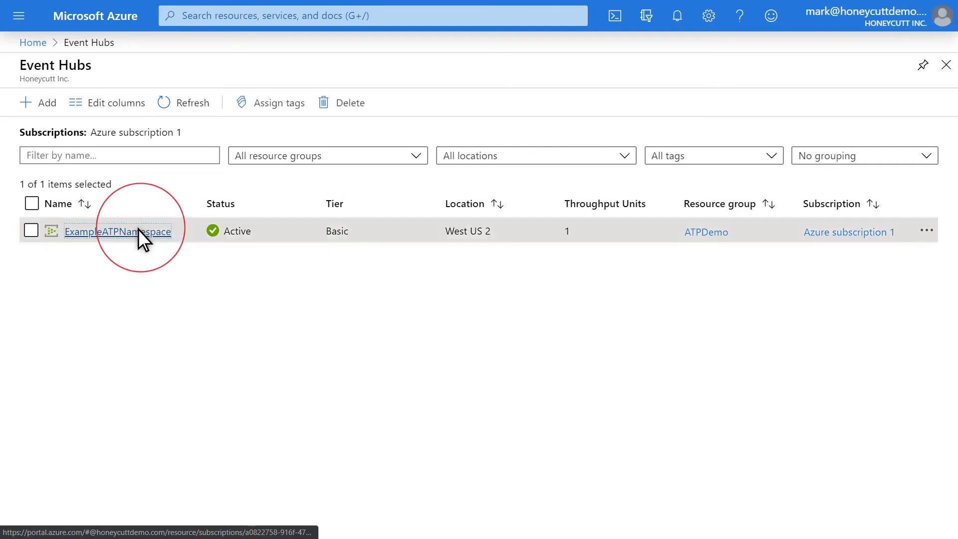
left_click(117, 232)
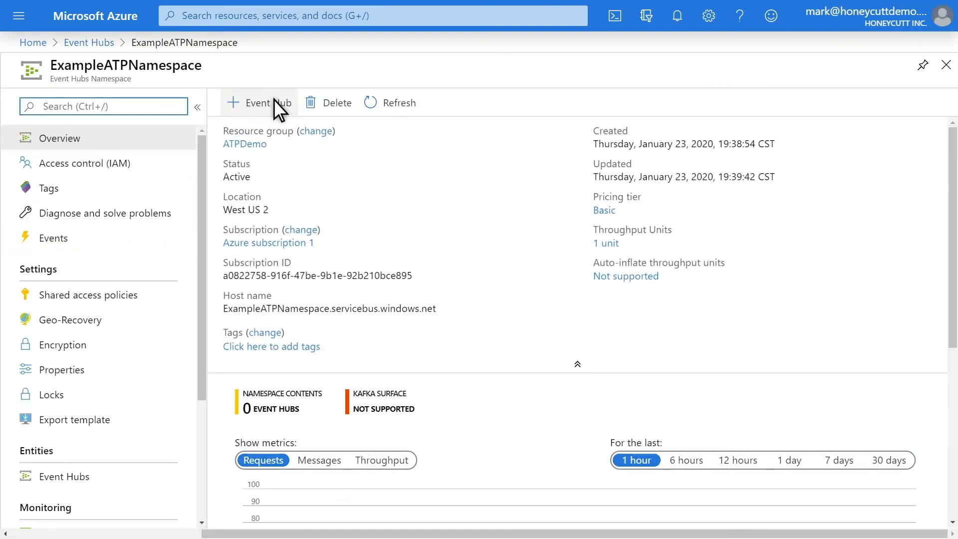
left_click(258, 102)
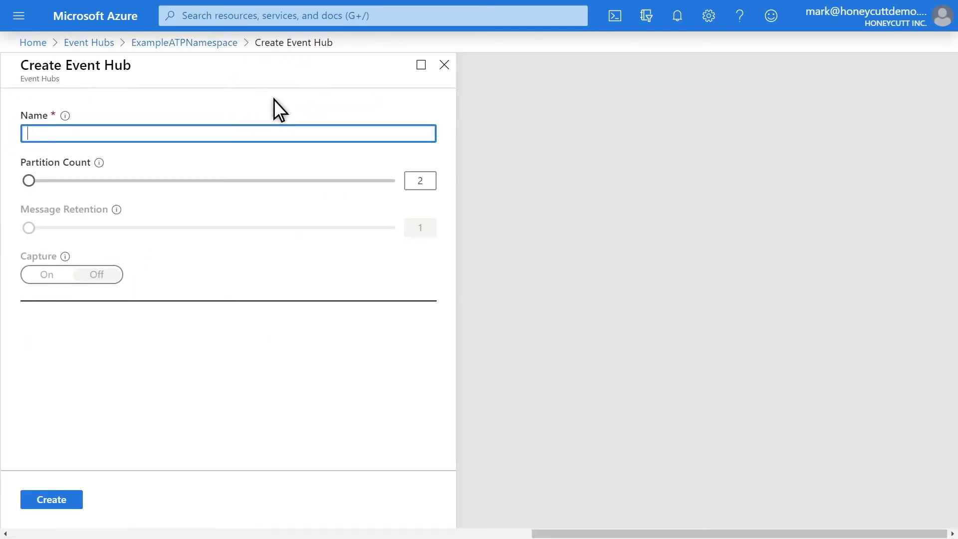
type("ExampleATPEventHub")
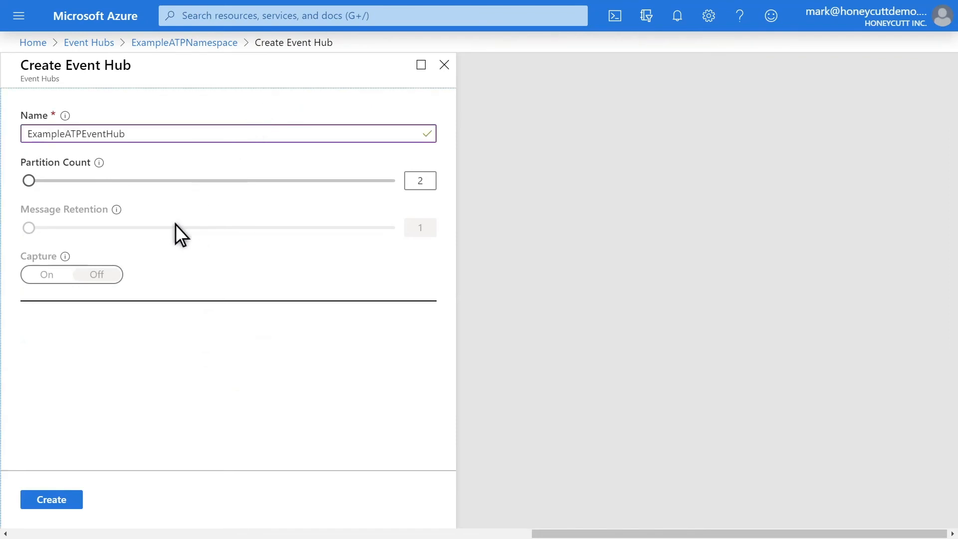
left_click(51, 500)
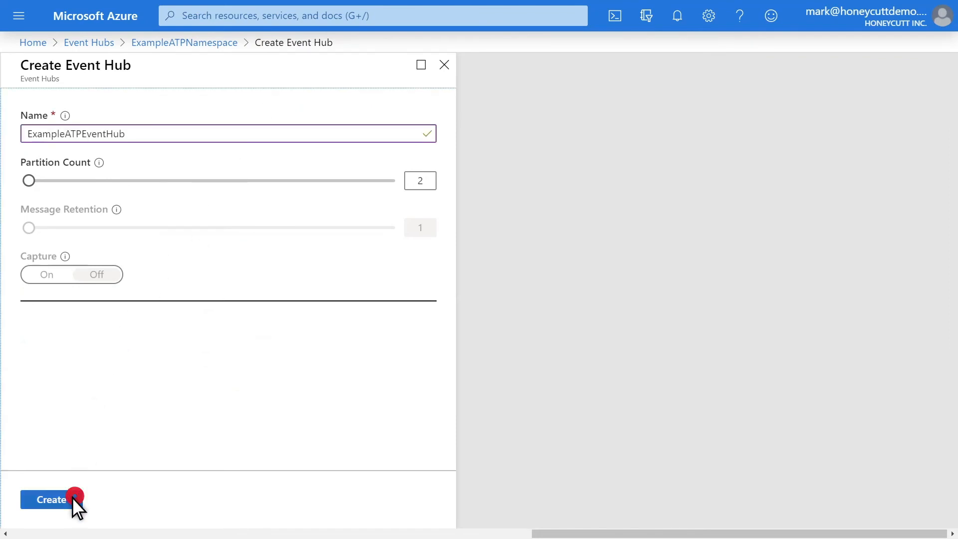
left_click(50, 499)
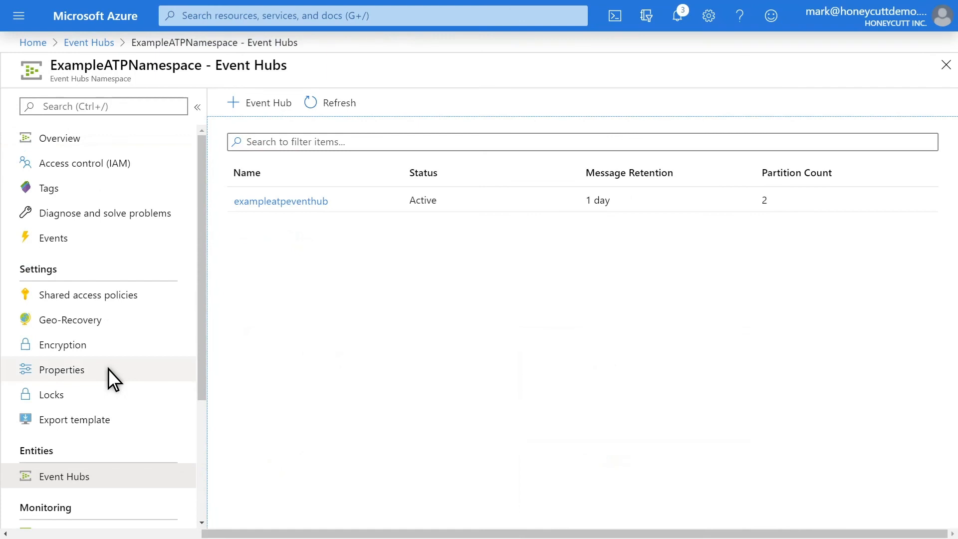
Step: Copy the ExampleATPNamespace resource ID from Properties and start another Defender data export setting
left_click(61, 369)
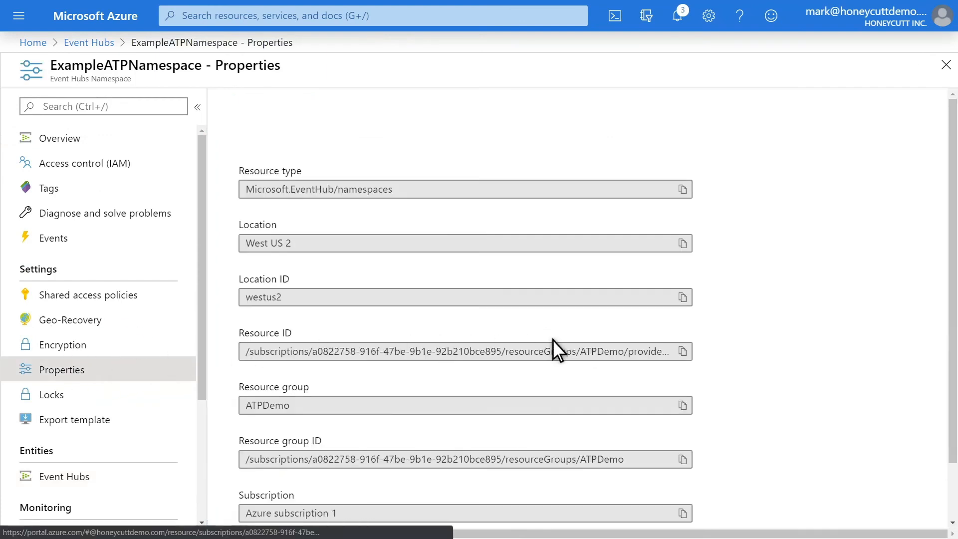
left_click(683, 351)
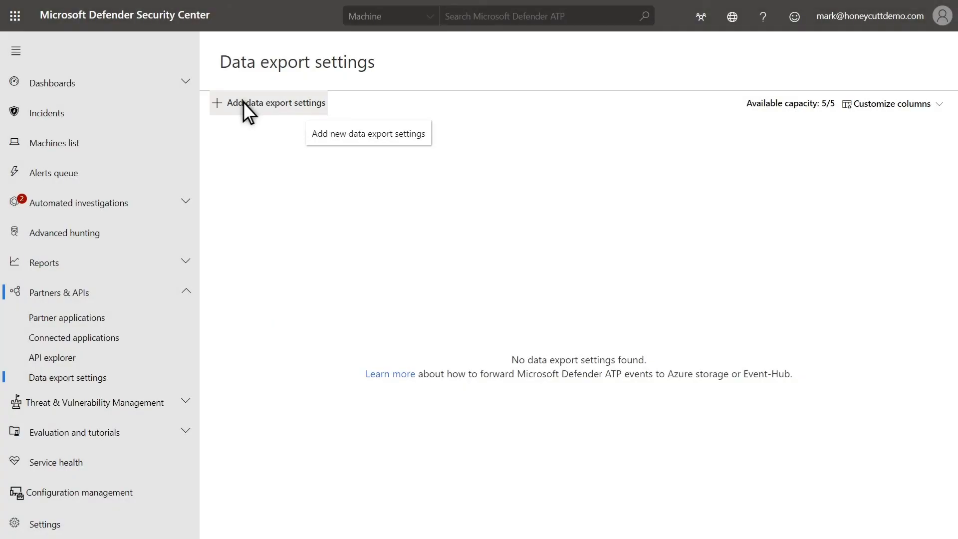
left_click(241, 103)
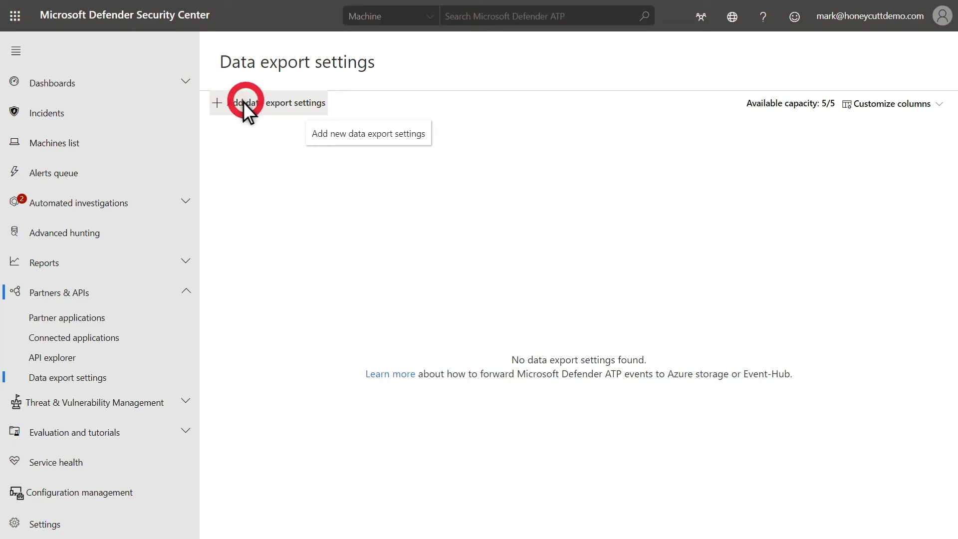